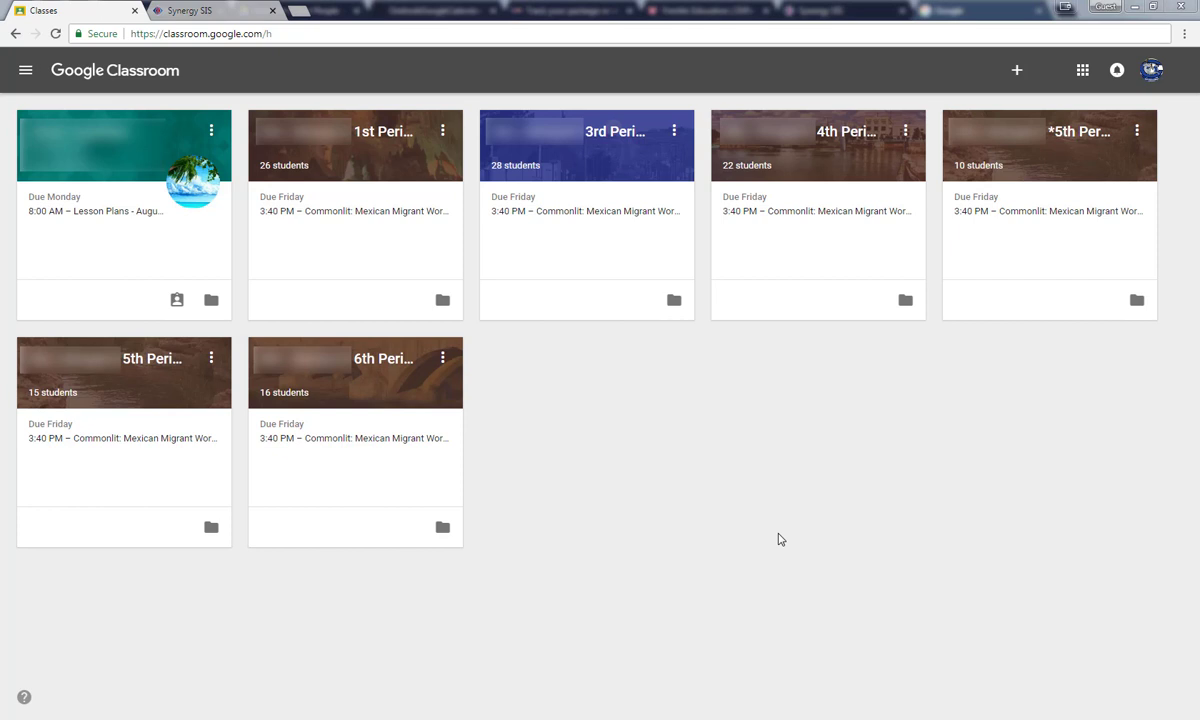
pyautogui.moveTo(314, 51)
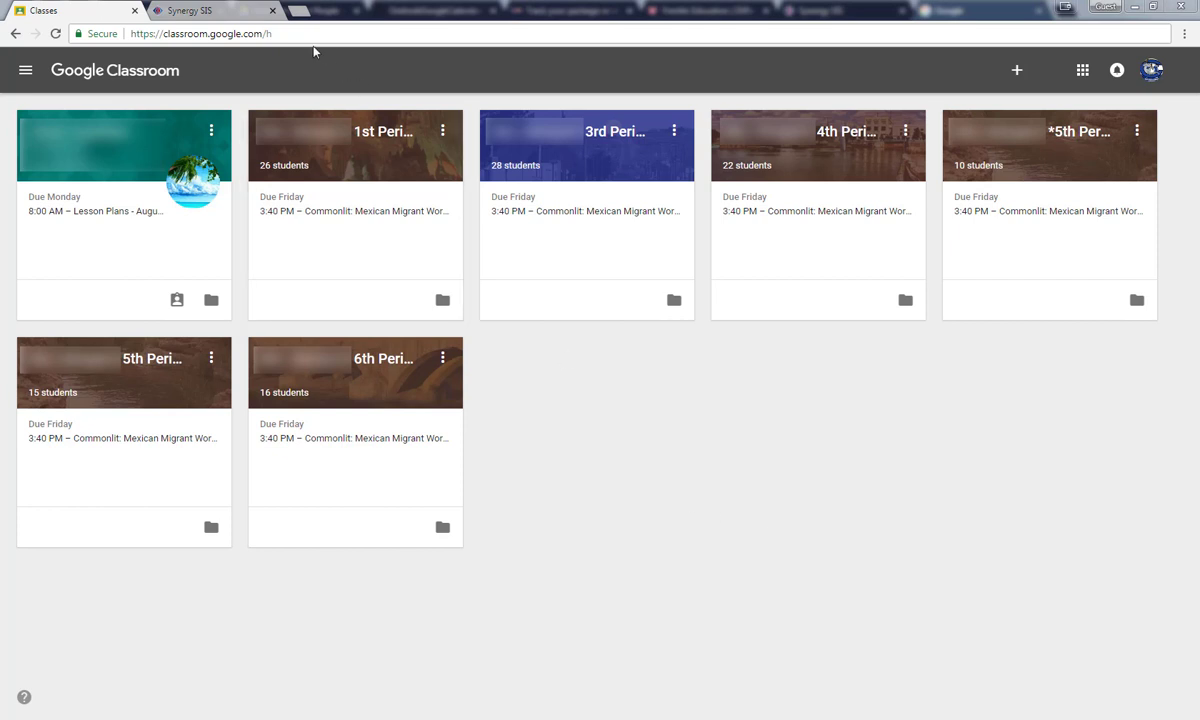
# Switch to the Synergy TeacherVUE class page and open the Google Integration panel.
pyautogui.click(200, 11)
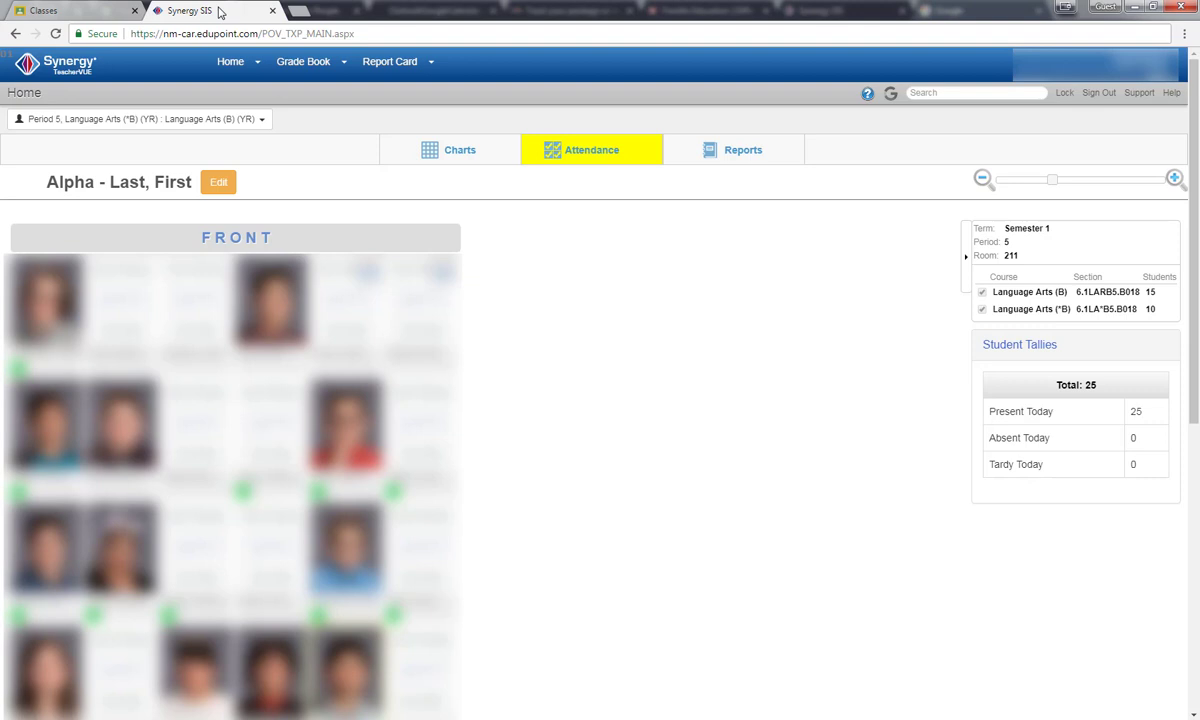
pyautogui.moveTo(822, 30)
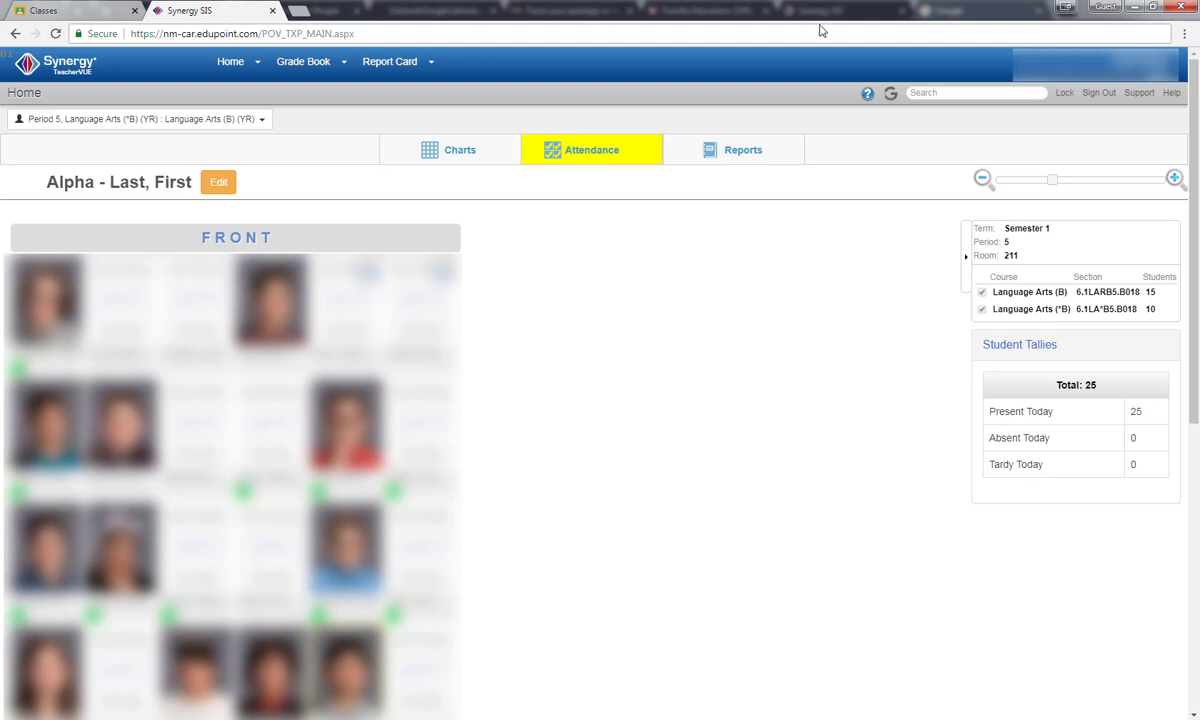
pyautogui.moveTo(891, 93)
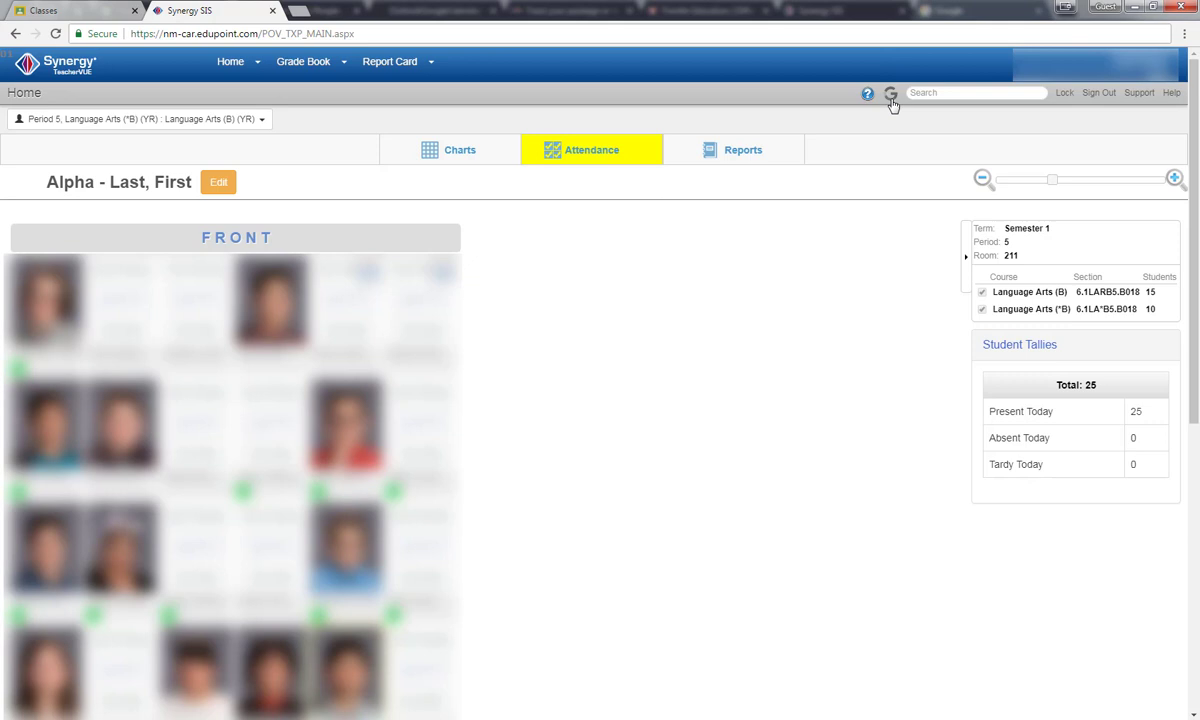
pyautogui.click(890, 93)
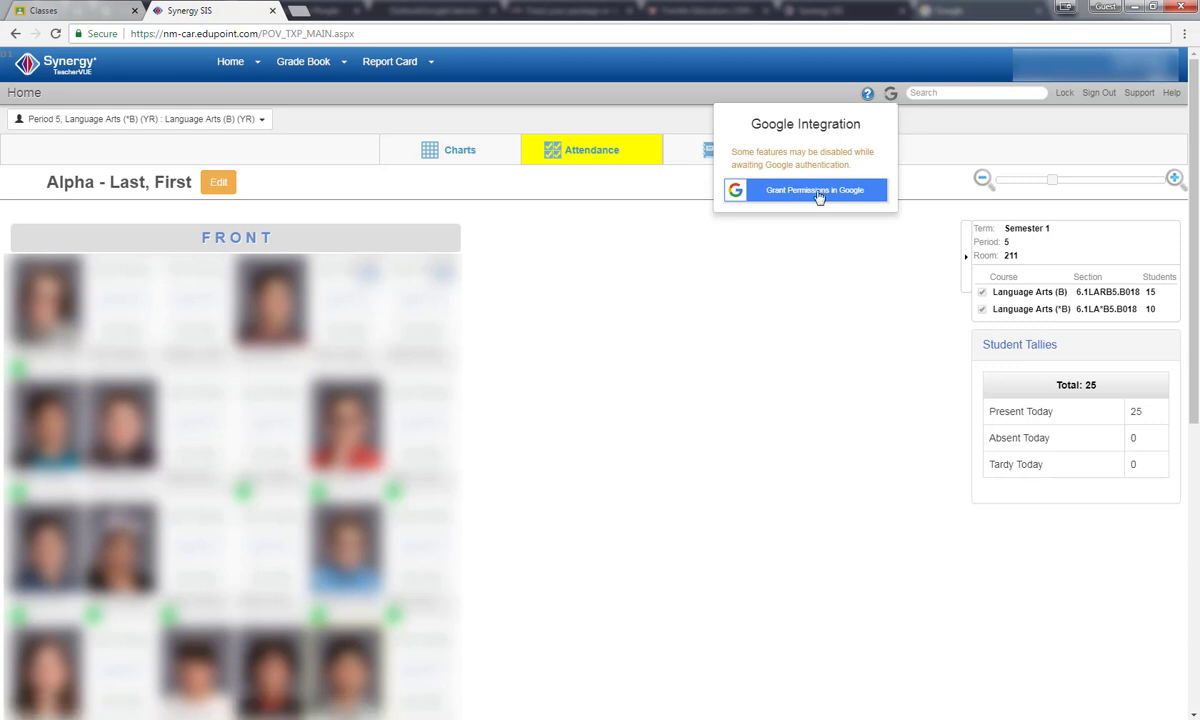
# Grant ADSync access to Google Drive and Classroom classes, rosters and grades.
pyautogui.click(806, 190)
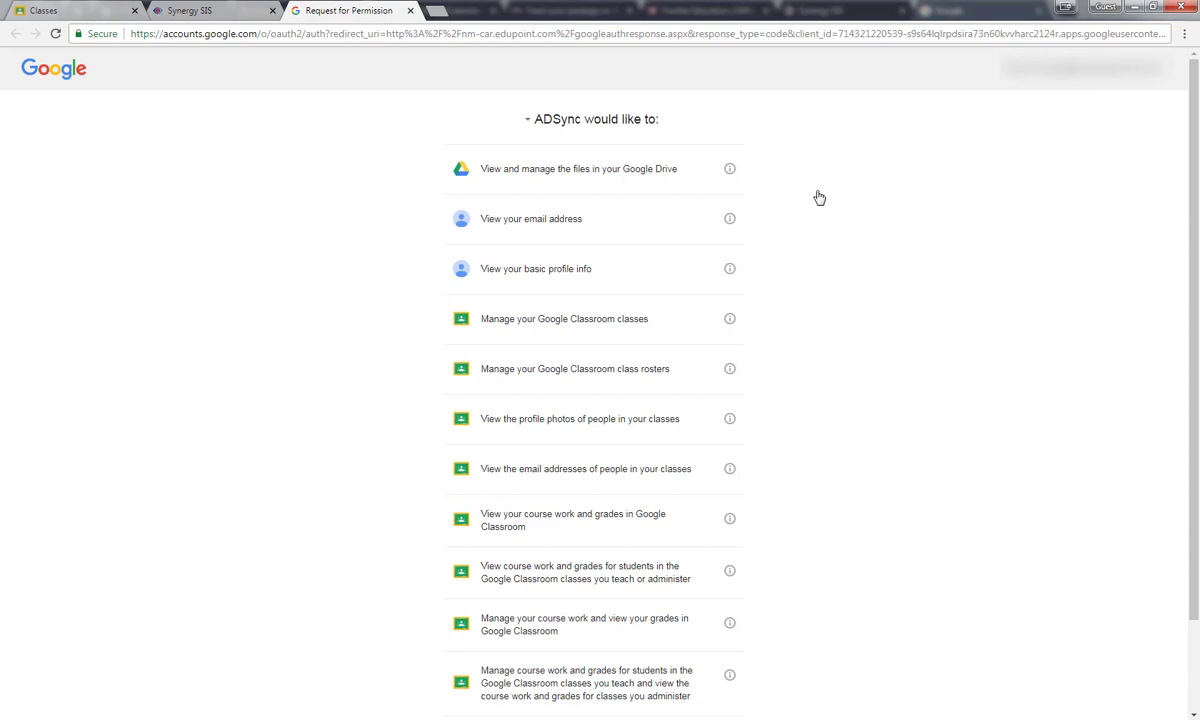
pyautogui.moveTo(735, 293)
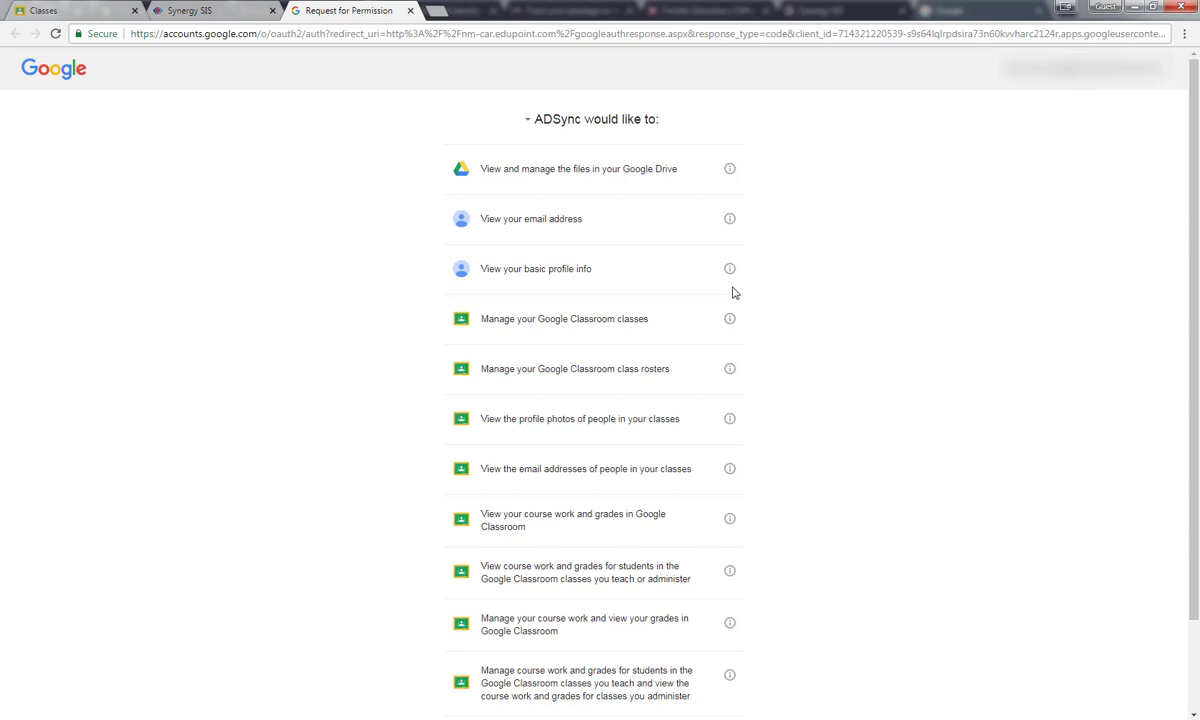
pyautogui.scroll(-3)
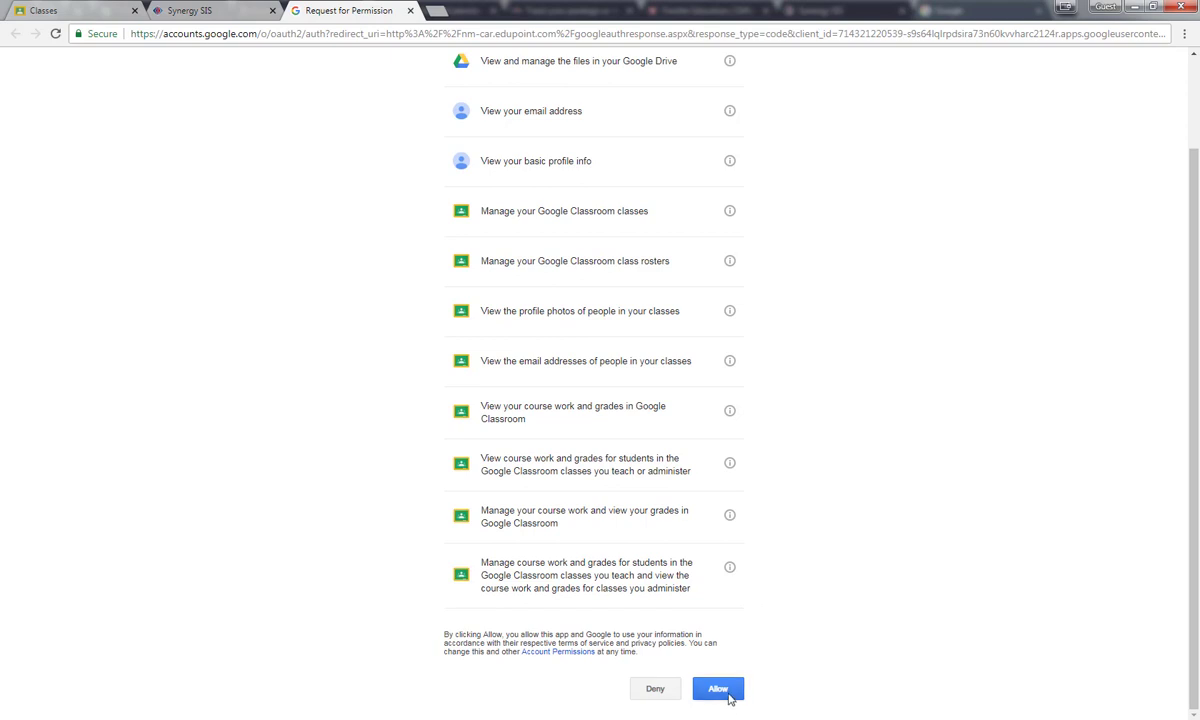
pyautogui.click(718, 688)
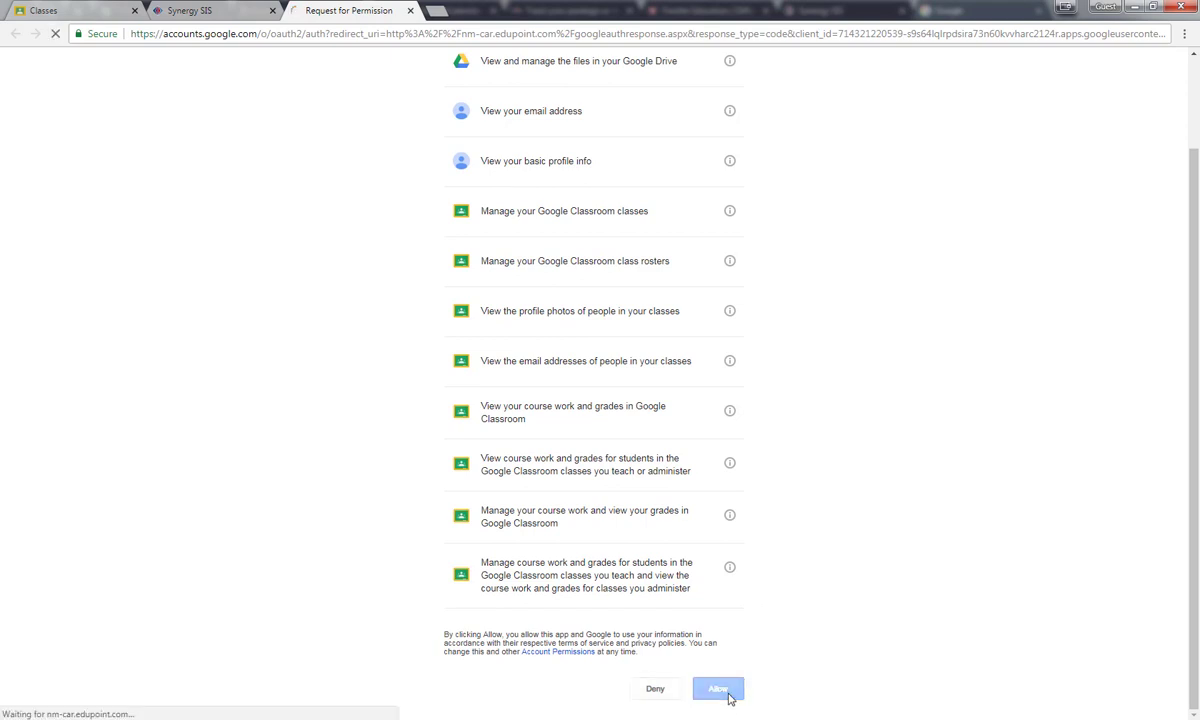
# Return to the TeacherVUE seating chart and confirm 'Connected to Google Classroom' in Google Integration.
pyautogui.click(718, 688)
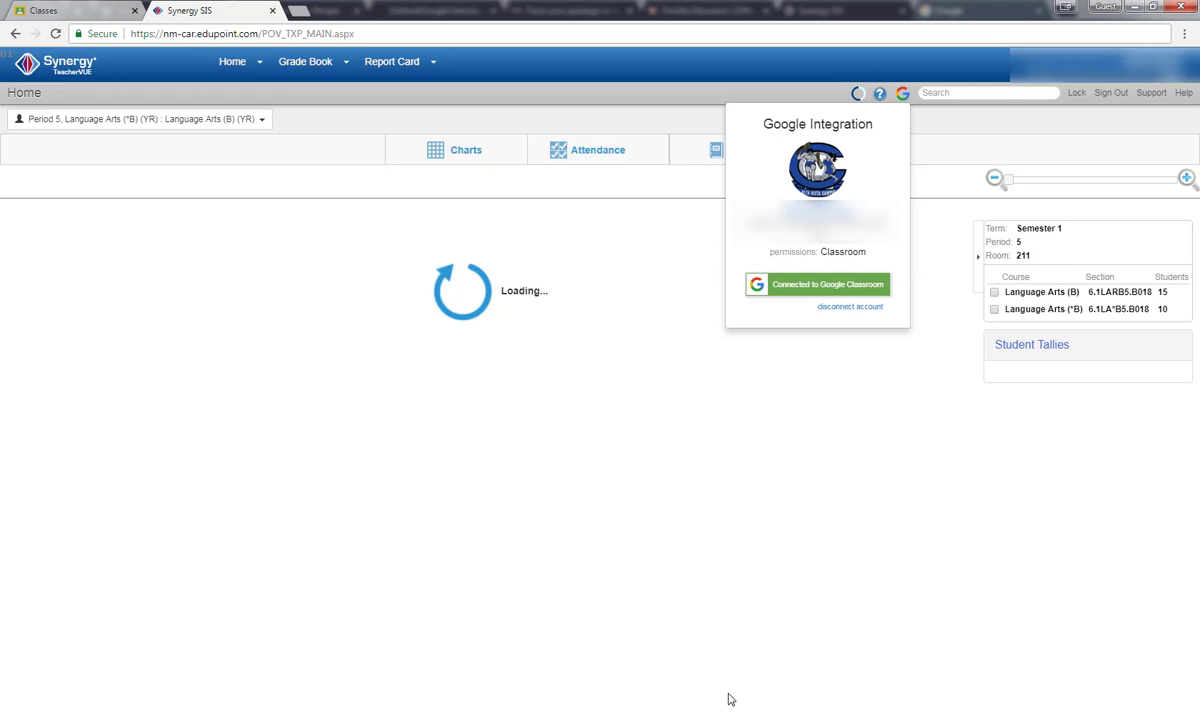
pyautogui.click(591, 149)
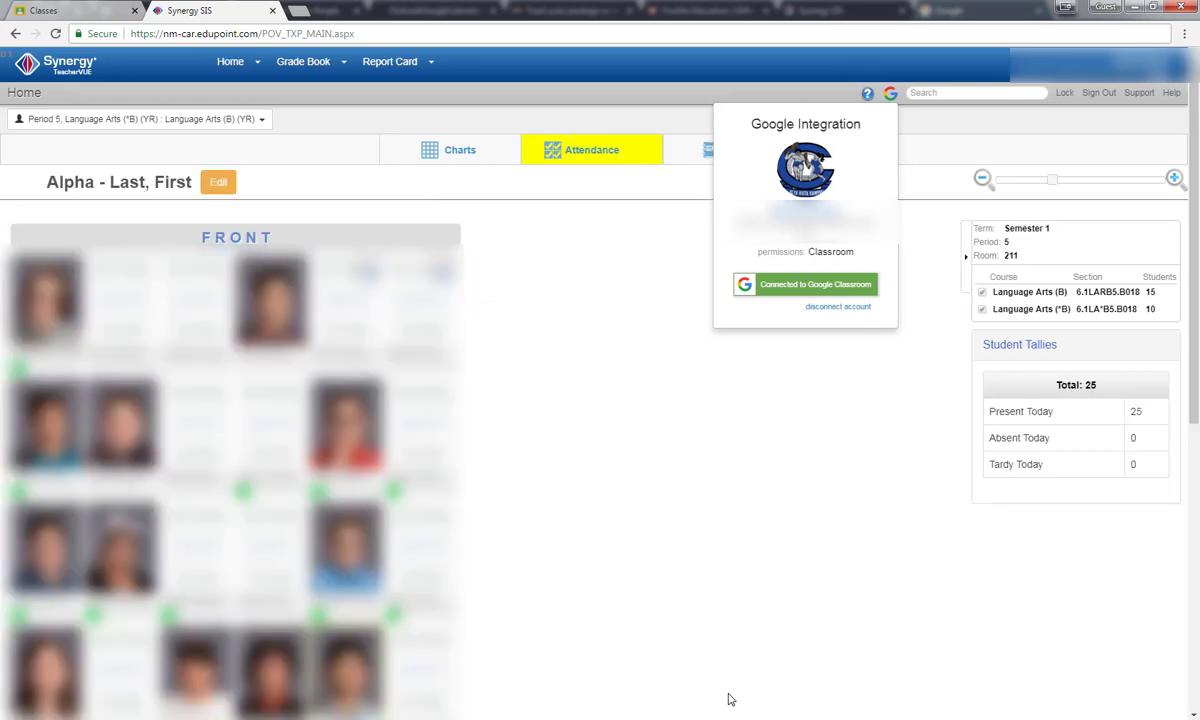